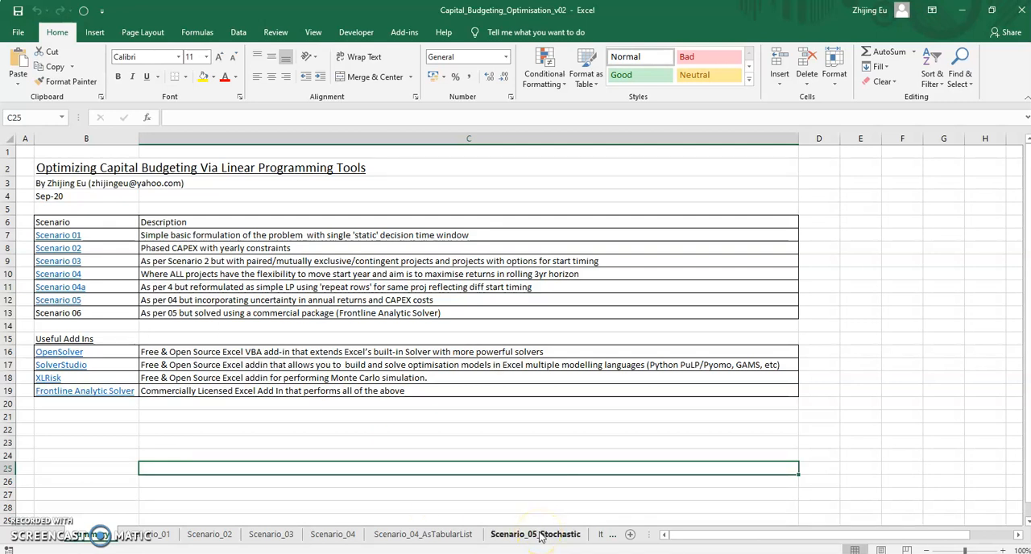
Show the Scenario_05_Stochastic sheet without the model code pane, then switch to the browser image
click(535, 535)
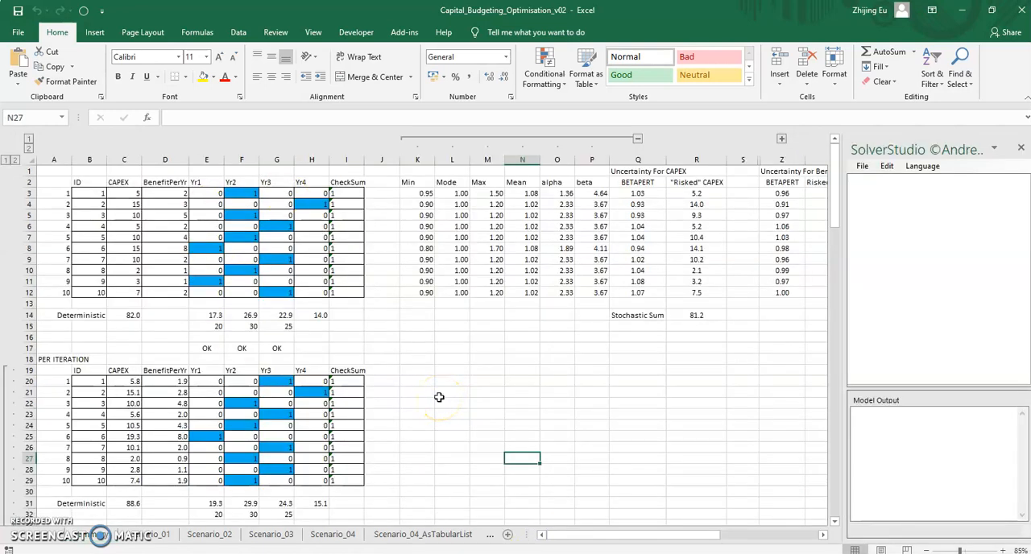
click(124, 193)
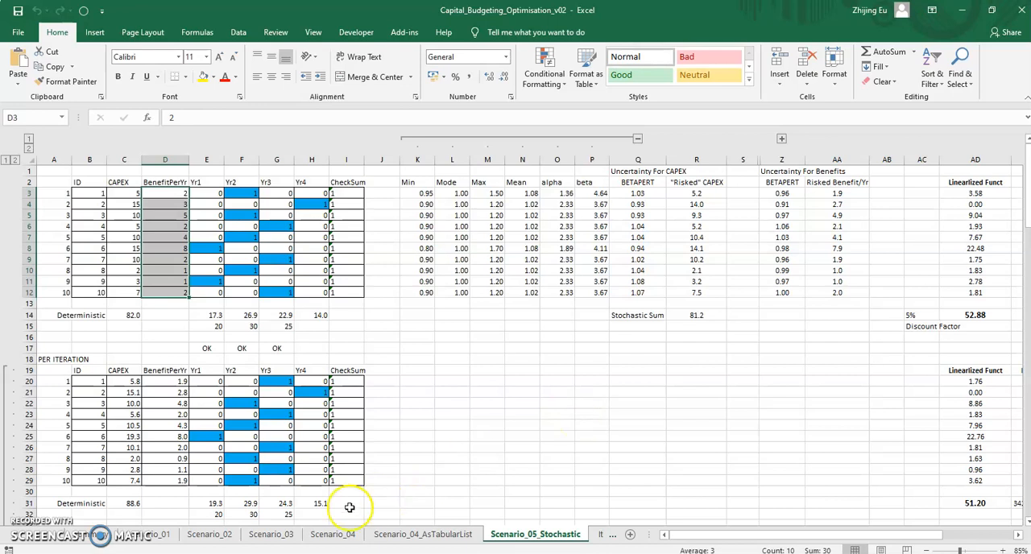
click(271, 535)
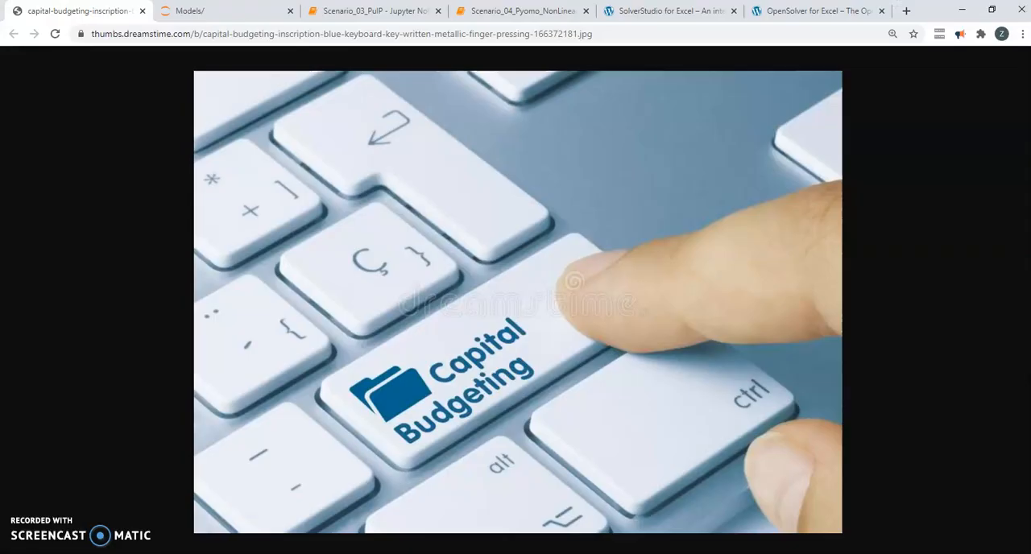
View the capital budgeting image in Chrome, then return to Excel's Scenario_03 sheet
click(374, 9)
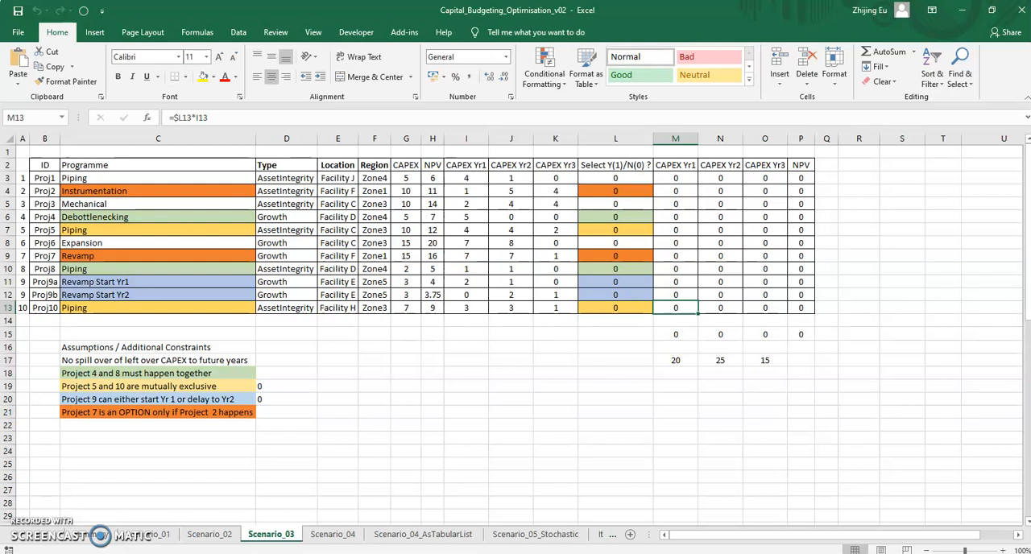
Confirm COIN-OR CBC as the OpenSolver linear solver from the Data ribbon
click(239, 32)
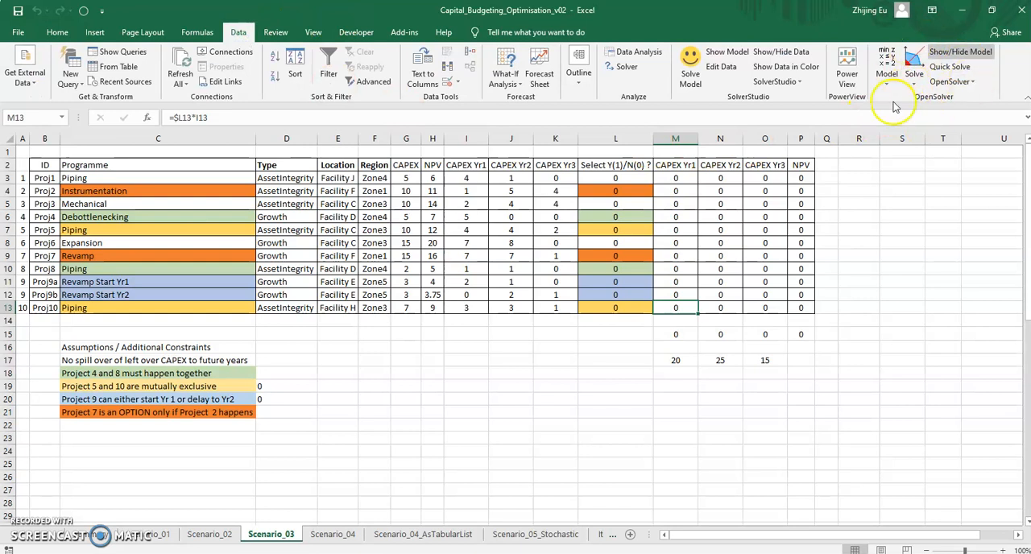
click(886, 73)
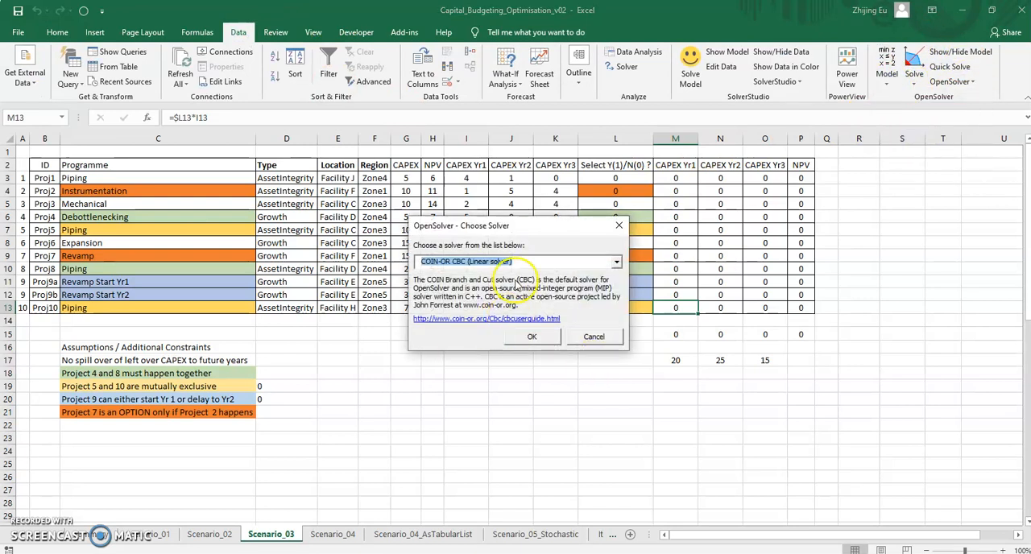
click(615, 261)
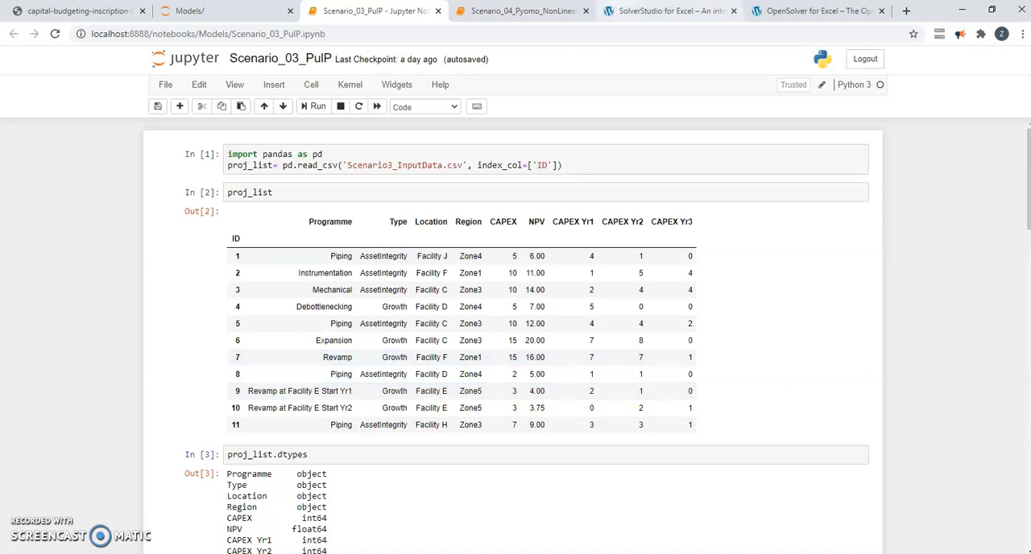
mouse_move(816, 9)
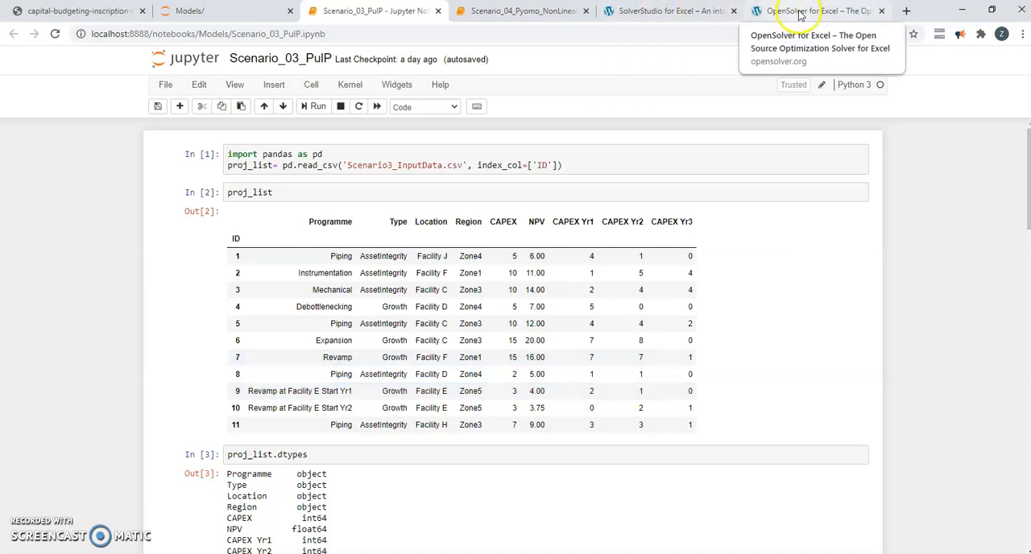
Browse the OpenSolver and SolverStudio websites, then return to the Scenario_03 sheet in Excel
click(819, 10)
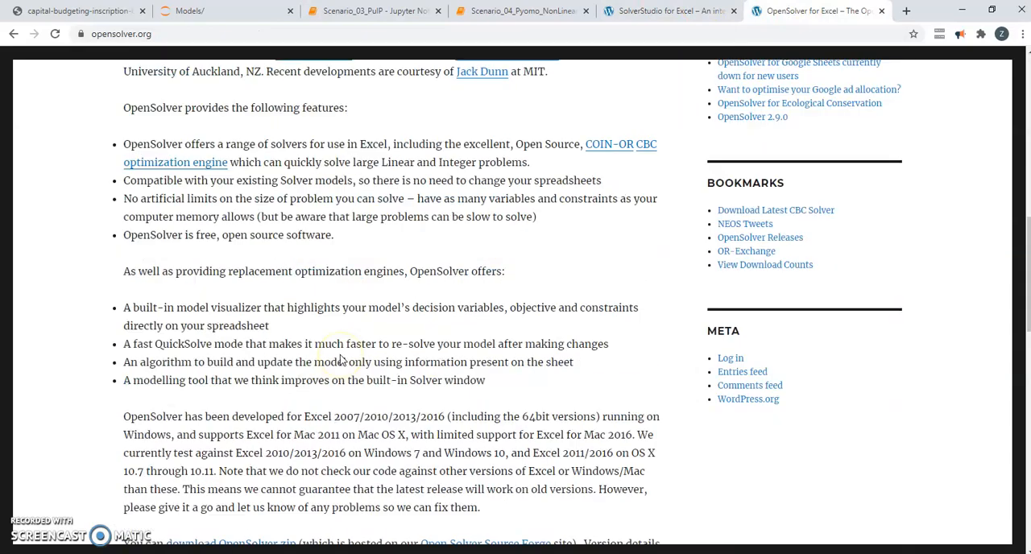
scroll(down, 3)
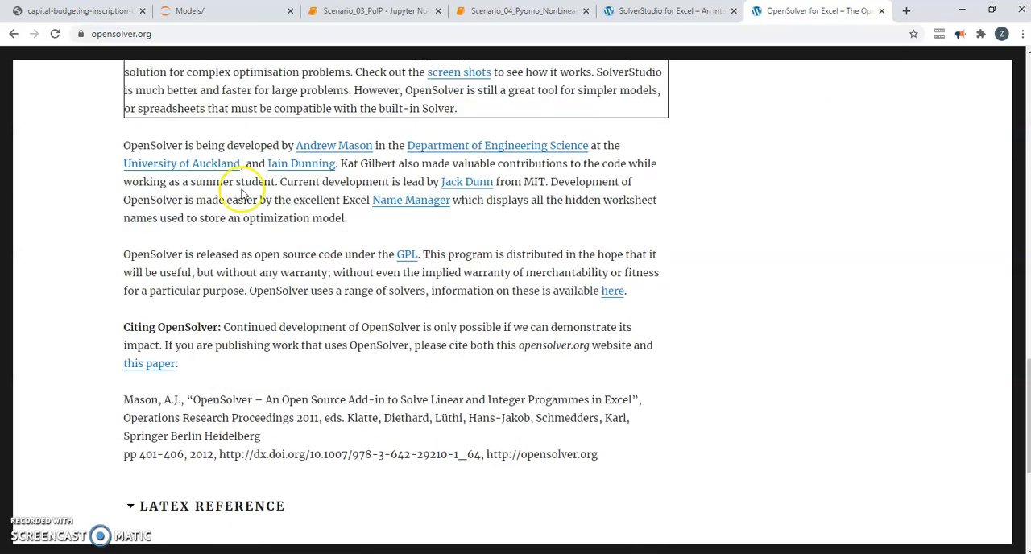
mouse_move(271, 145)
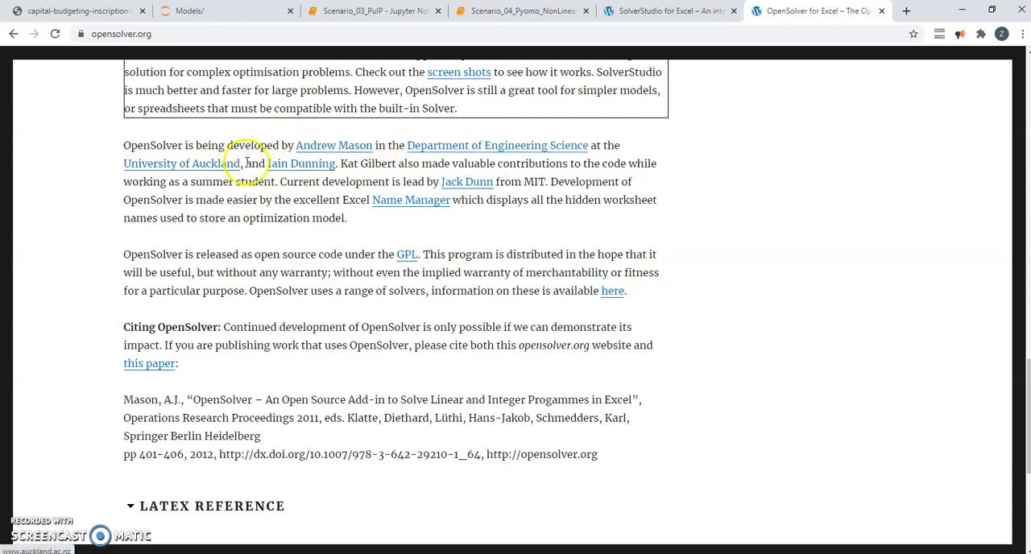
mouse_move(316, 147)
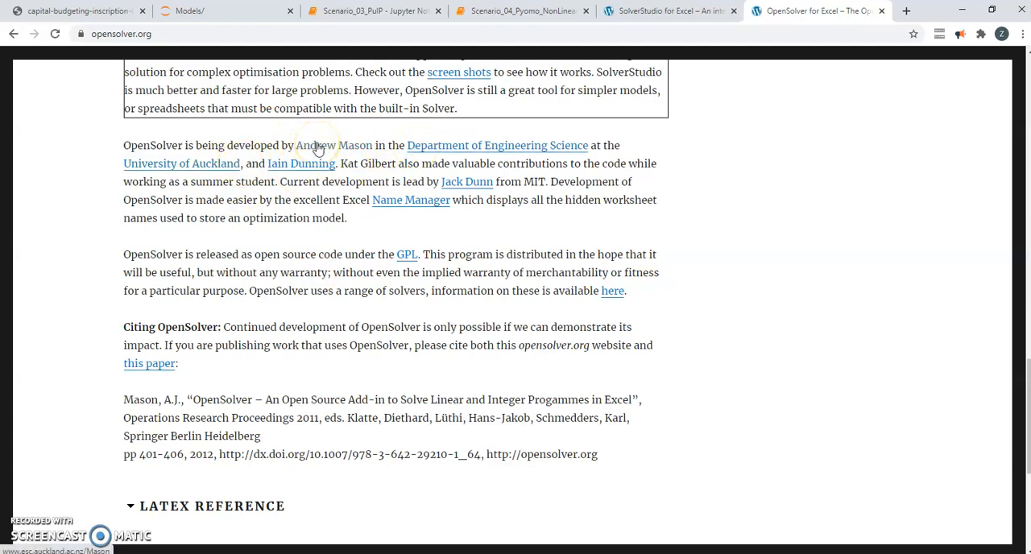
click(669, 10)
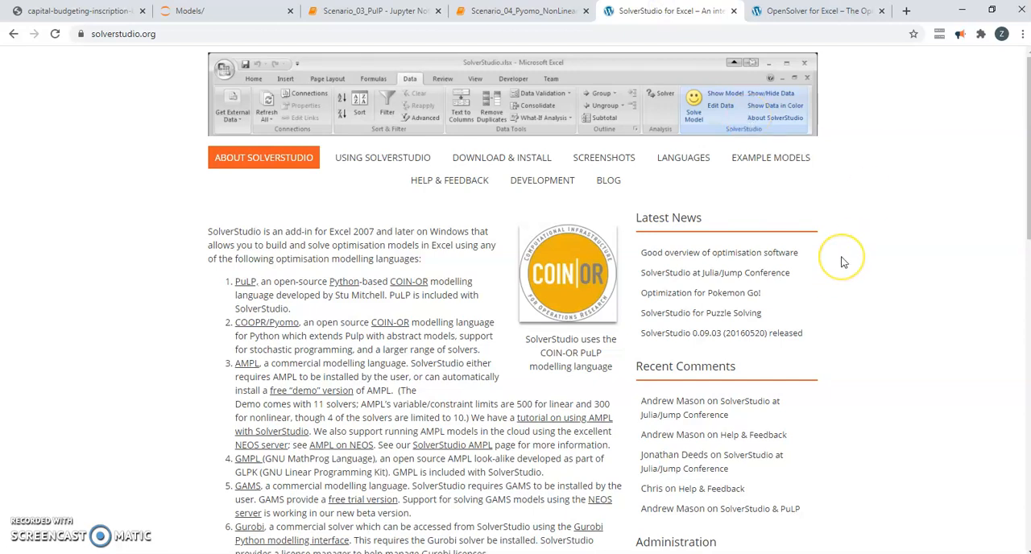
mouse_move(844, 261)
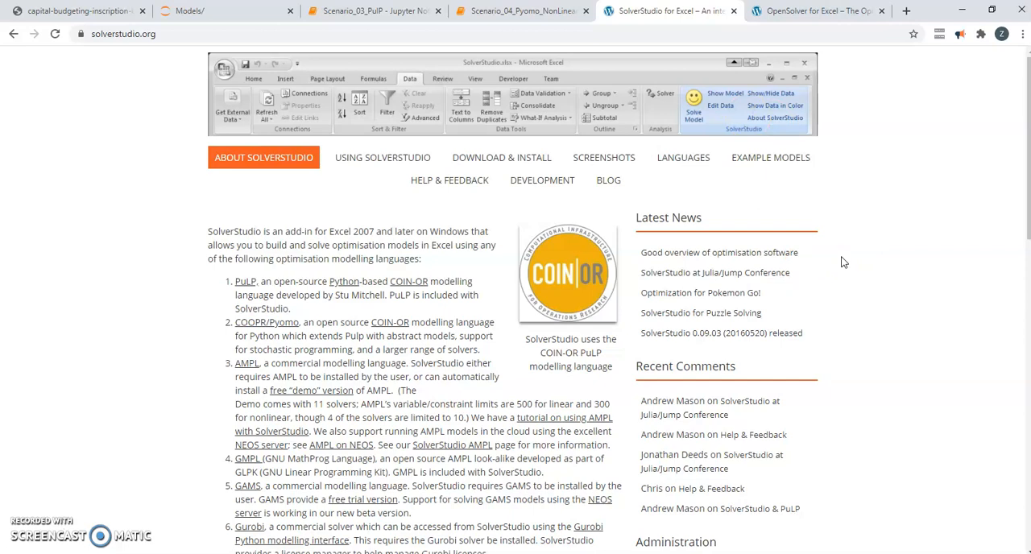
click(372, 9)
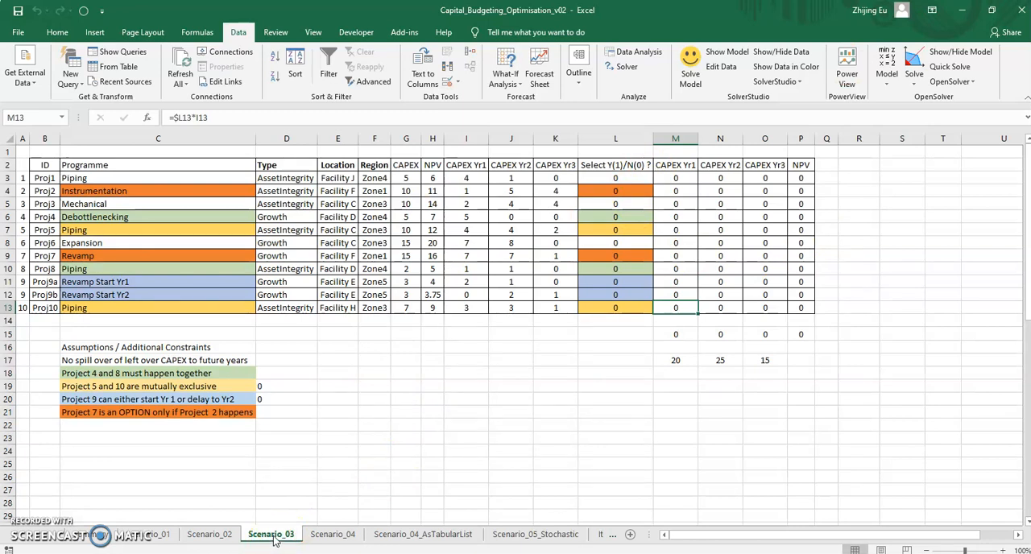
mouse_move(632, 324)
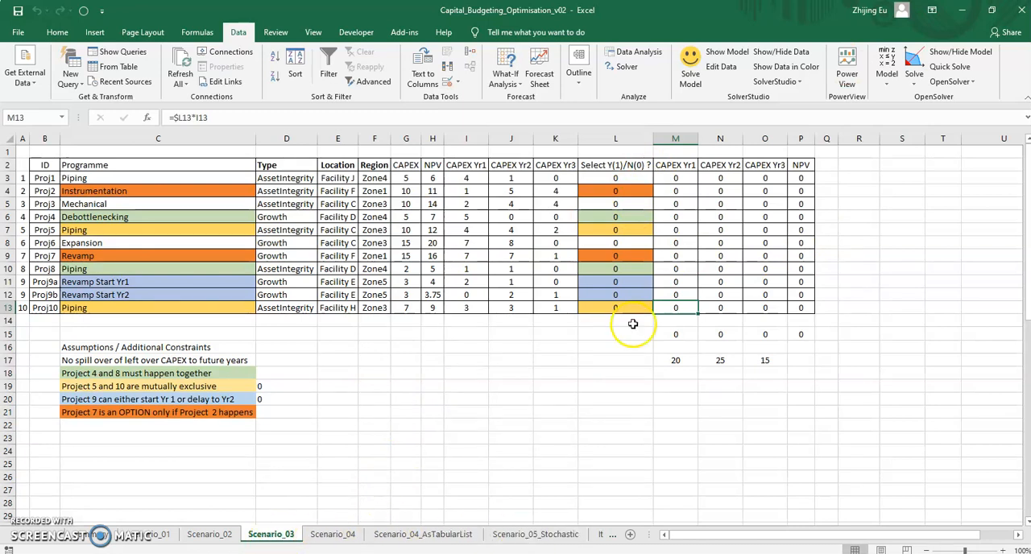
mouse_move(720, 66)
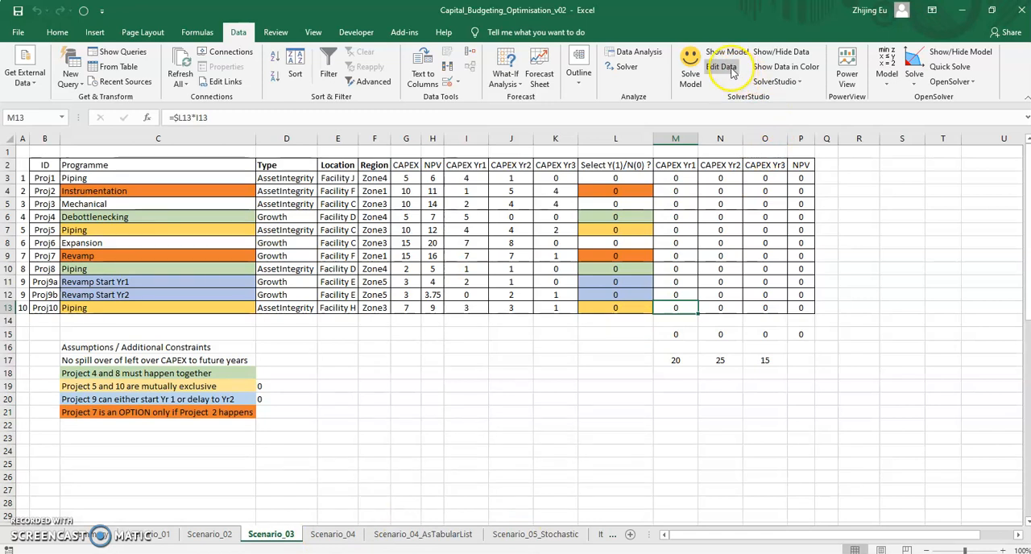
Show the SolverStudio PuLP model code pane beside the Scenario_03 project table
click(725, 51)
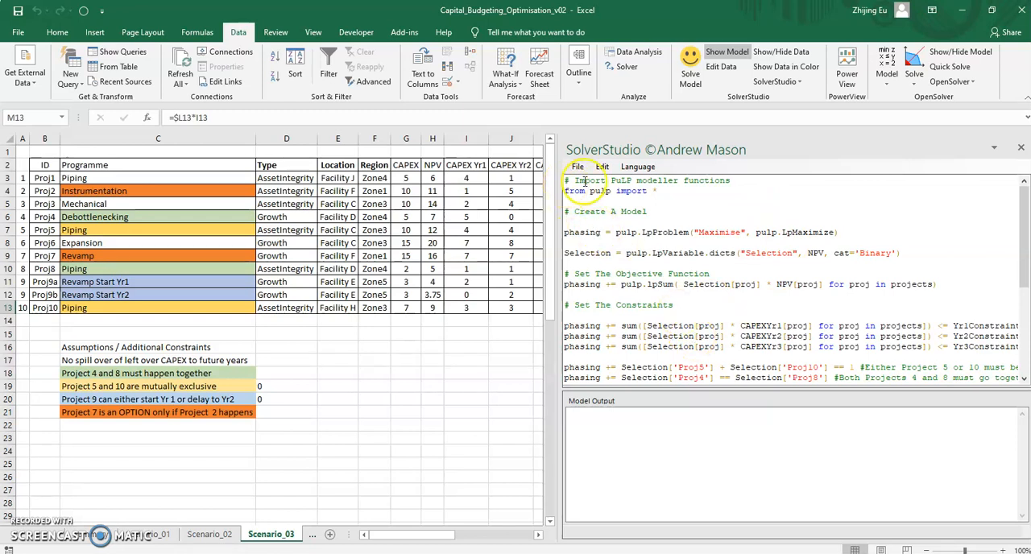
click(639, 168)
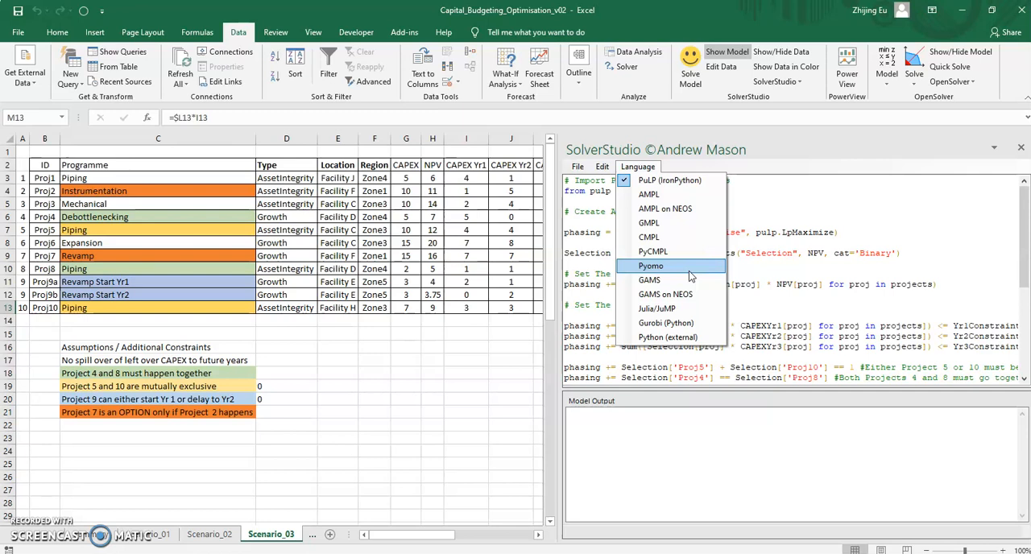
mouse_move(685, 237)
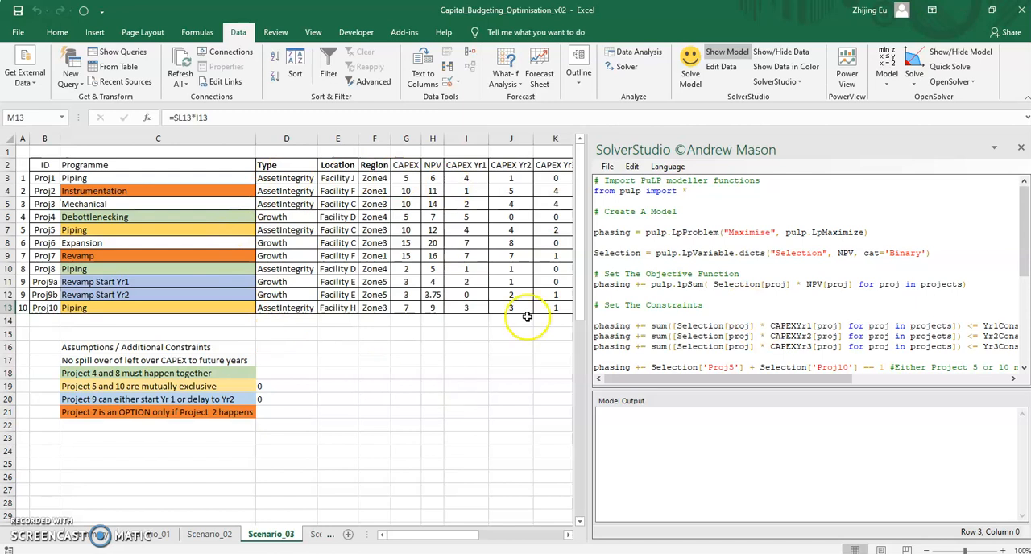
mouse_move(538, 288)
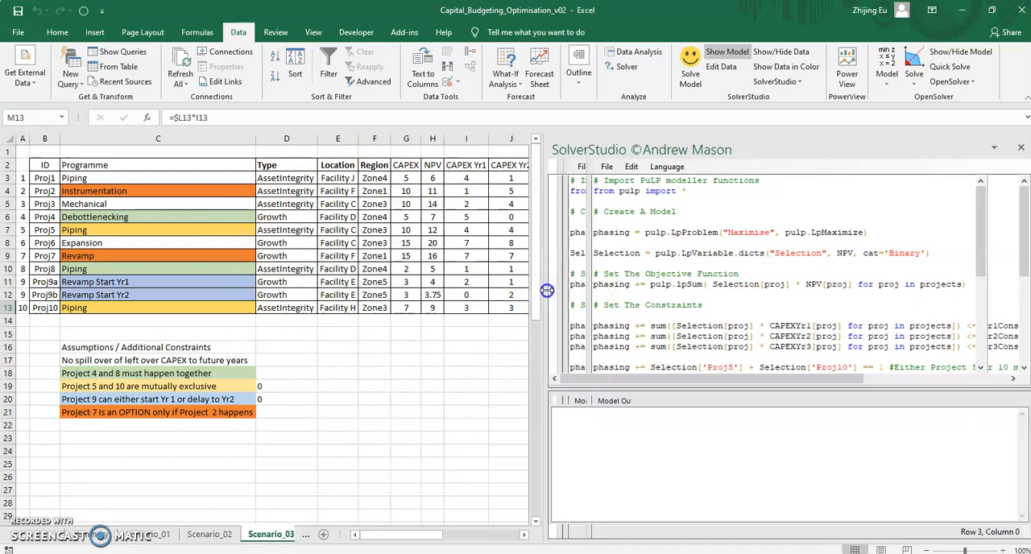
scroll(down, 3)
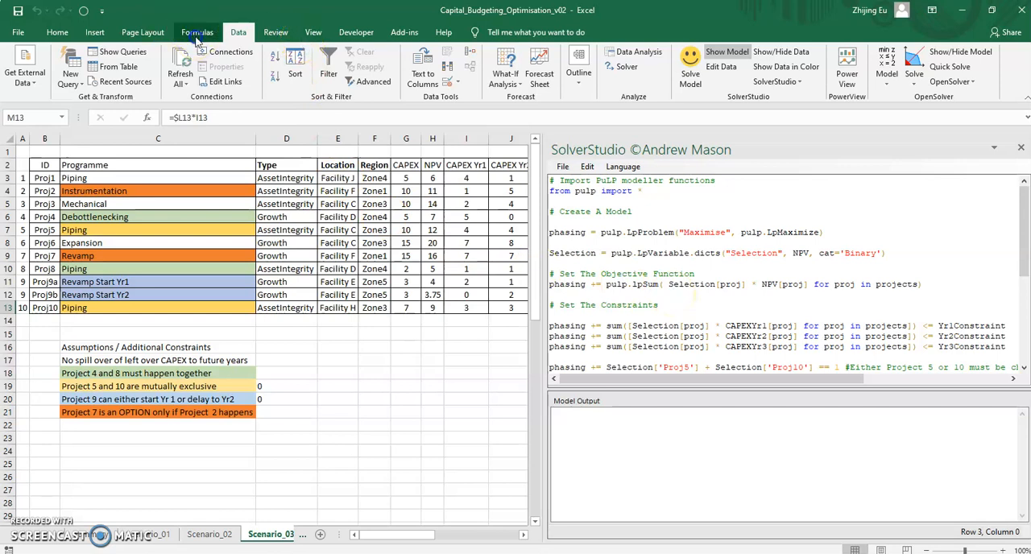
Review the workbook's defined names for Scenario_03 in the Name Manager
click(197, 33)
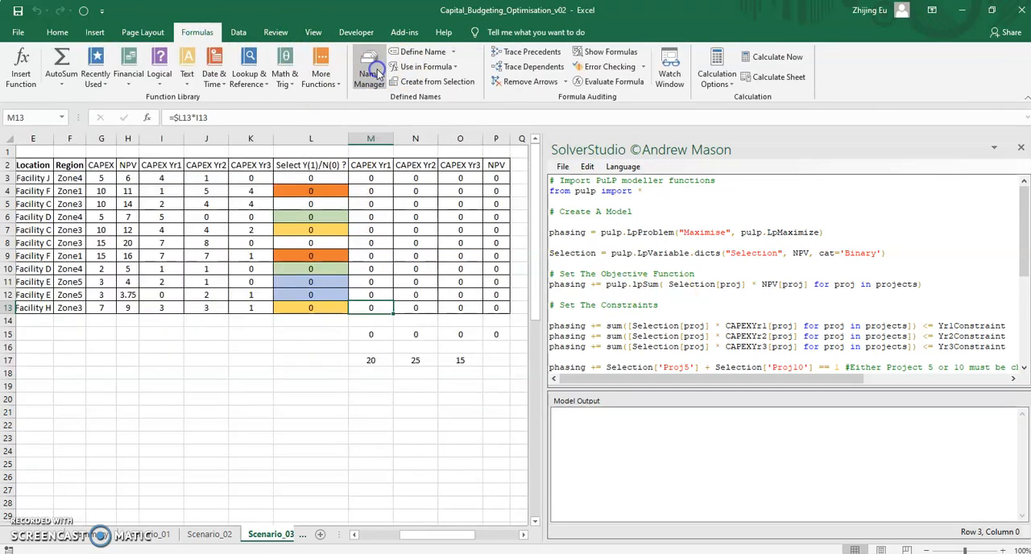
click(369, 68)
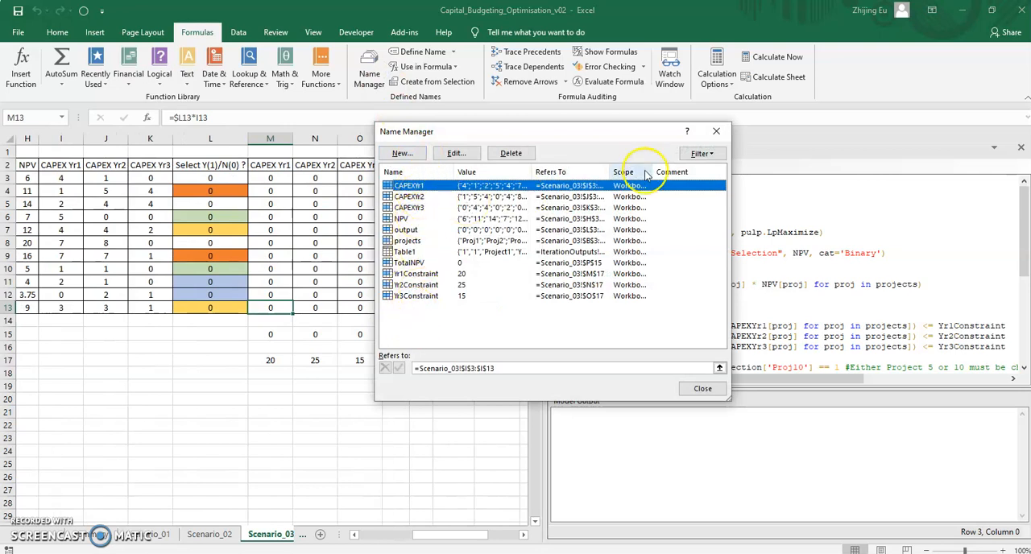
click(702, 389)
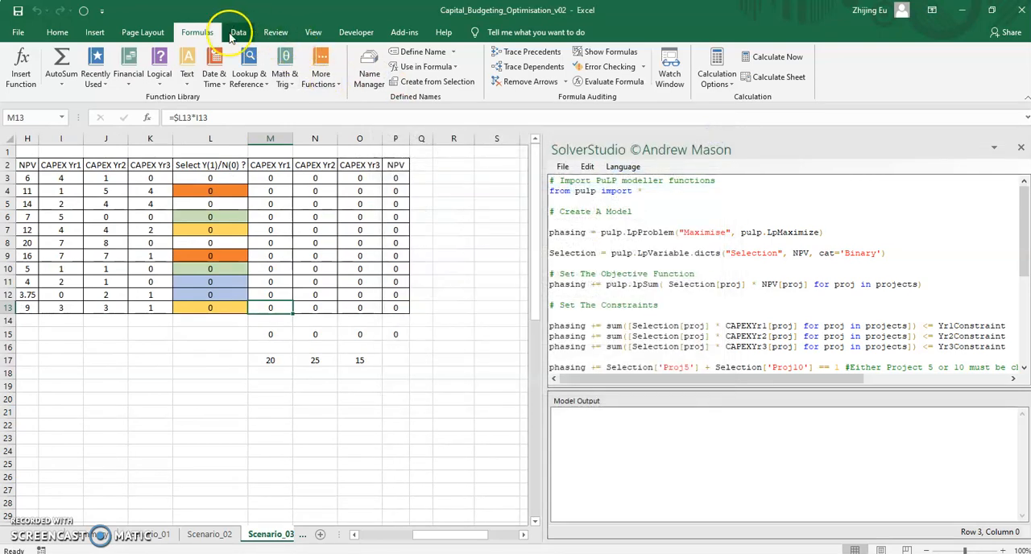
Show SolverStudio's Data Items Editor mapping CAPEX, NPV, projects and constraints, moved beside the code
click(238, 32)
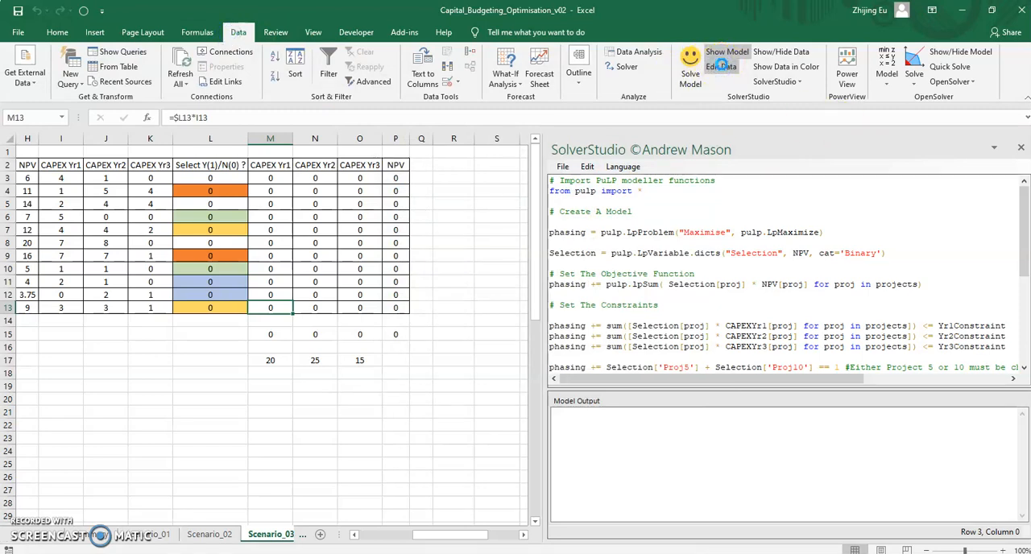
click(720, 67)
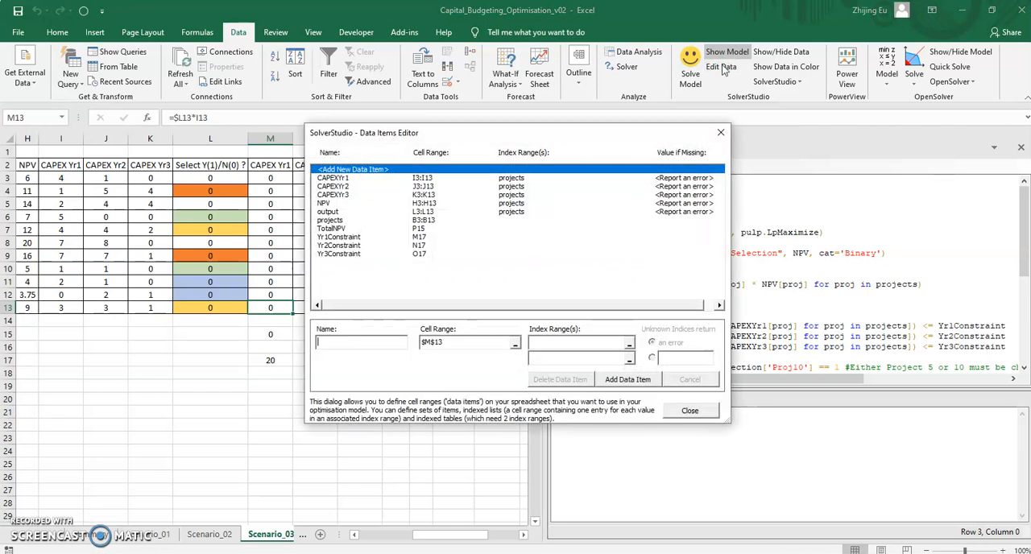
click(345, 185)
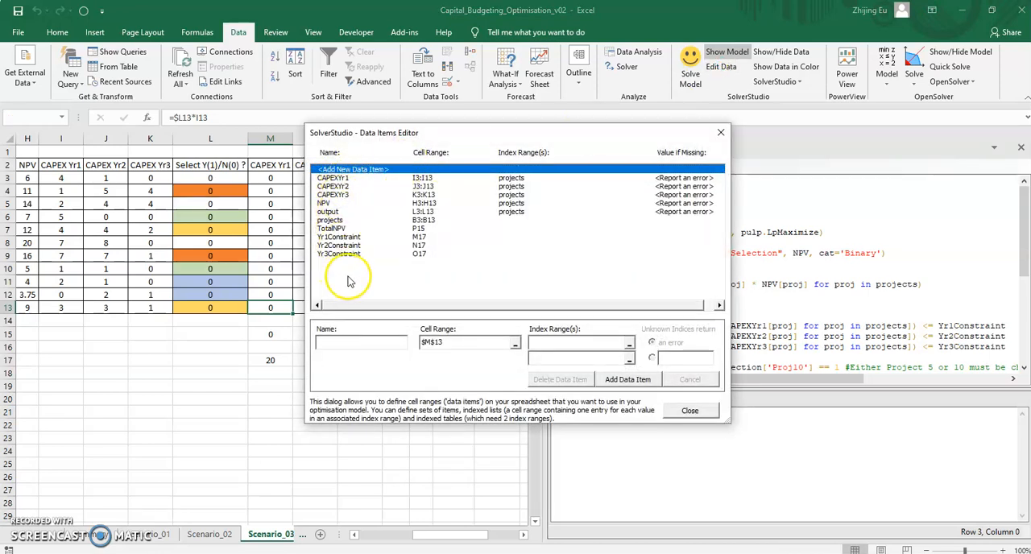
mouse_move(480, 303)
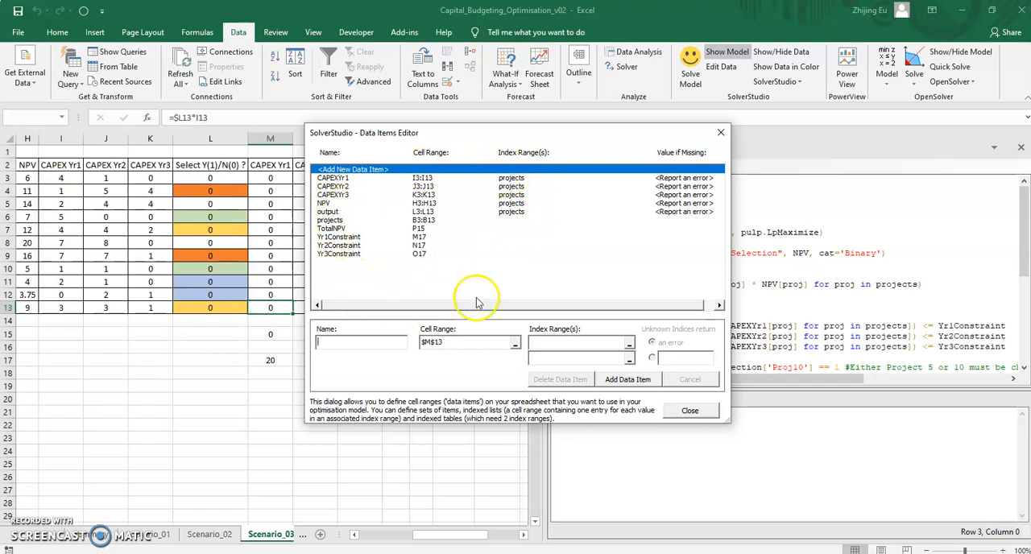
mouse_move(577, 153)
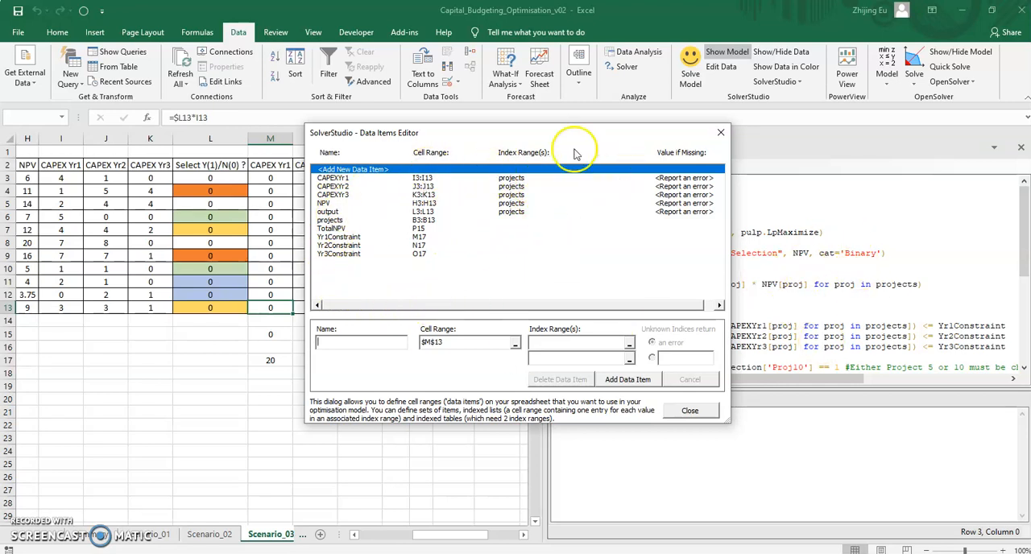
drag(577, 132, 358, 129)
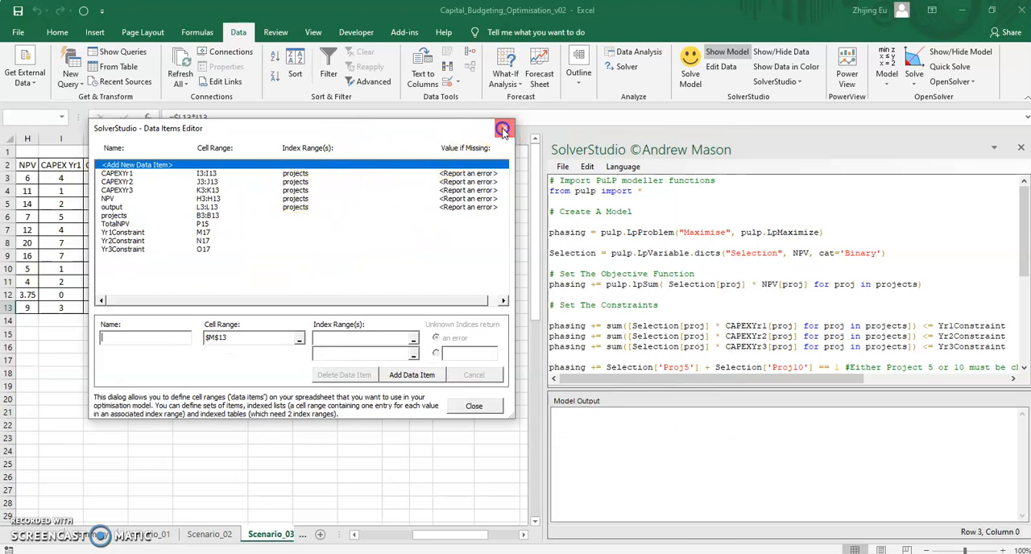
Close the Data Items Editor, outline the named data ranges on the sheet, and scroll the code to its solve section
click(503, 129)
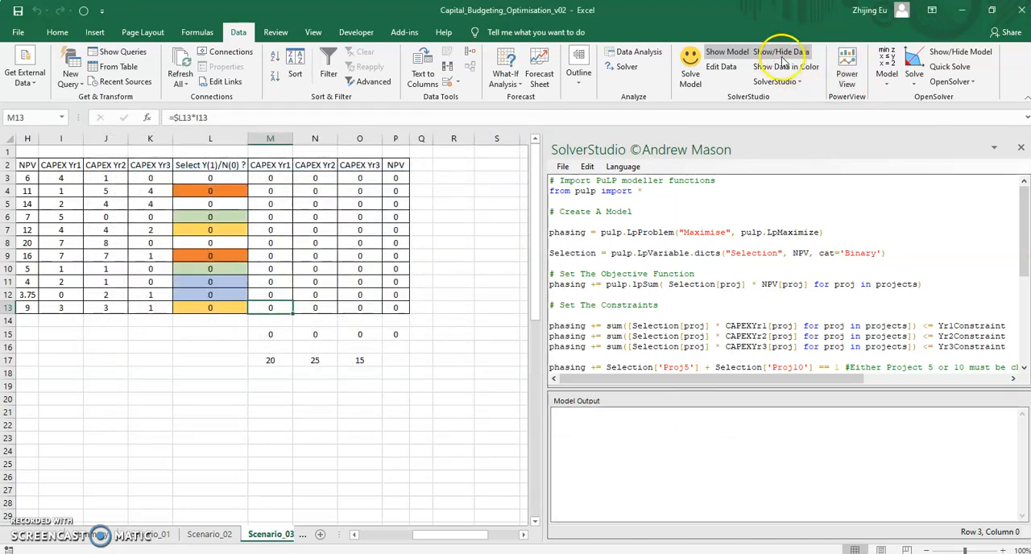
click(780, 51)
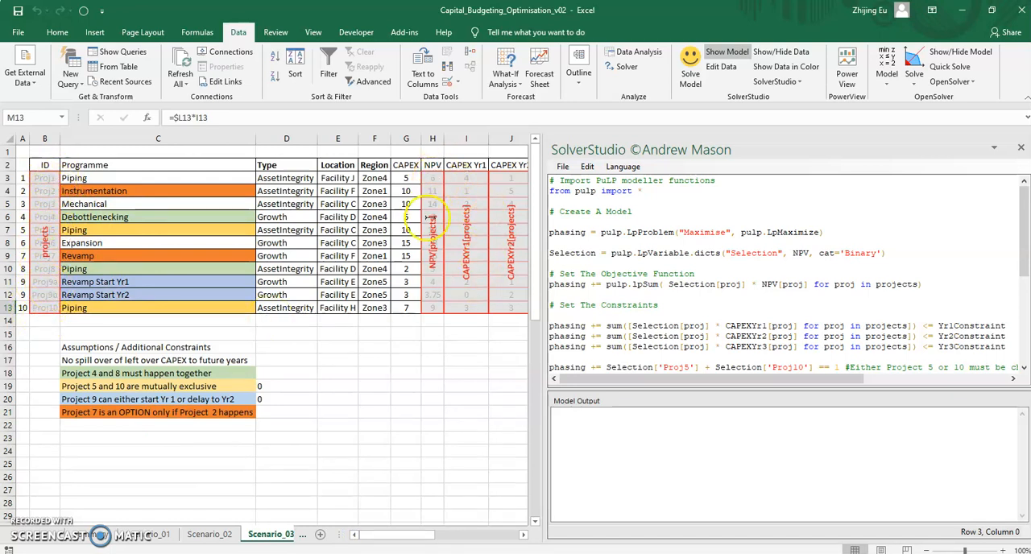
scroll(right, 3)
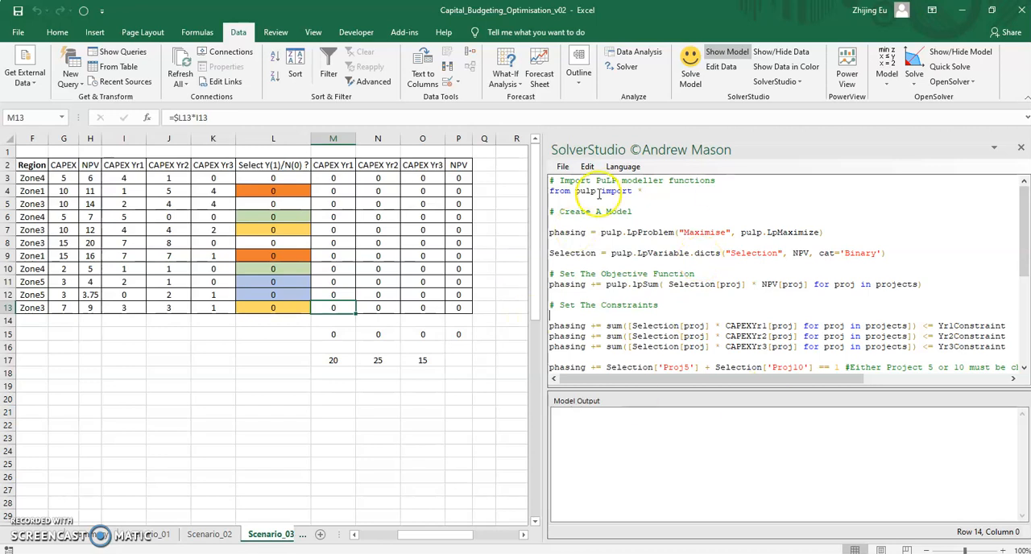
scroll(down, 3)
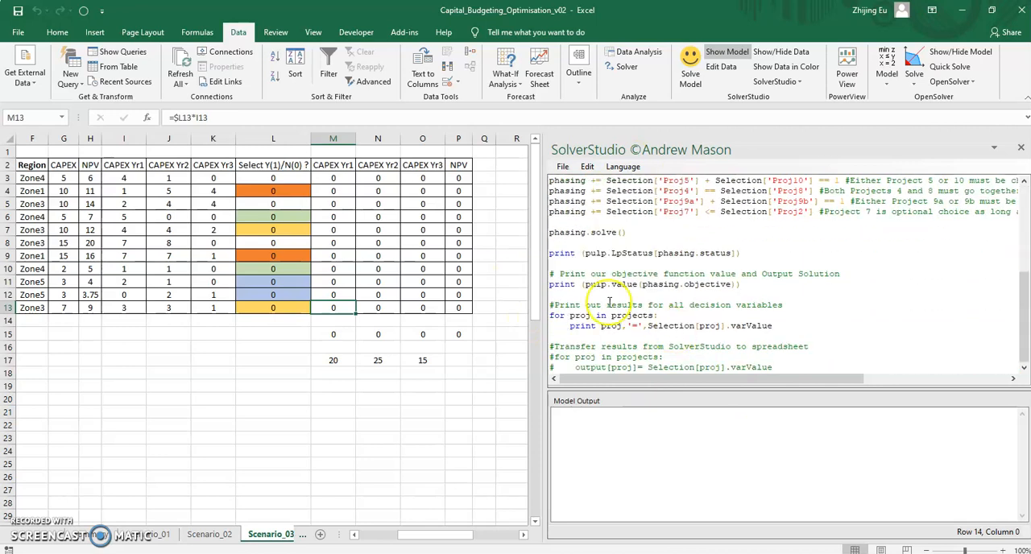
mouse_move(353, 270)
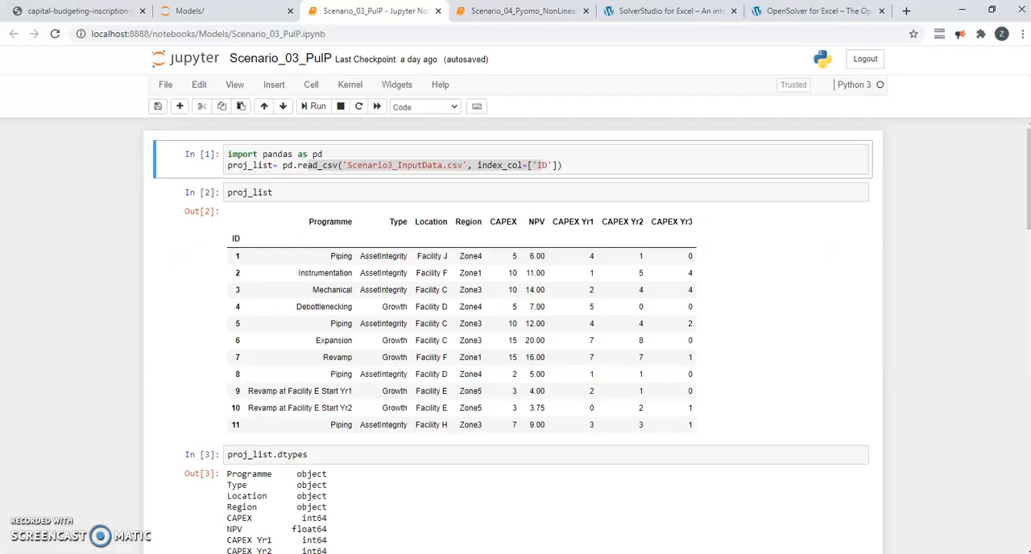
scroll(down, 3)
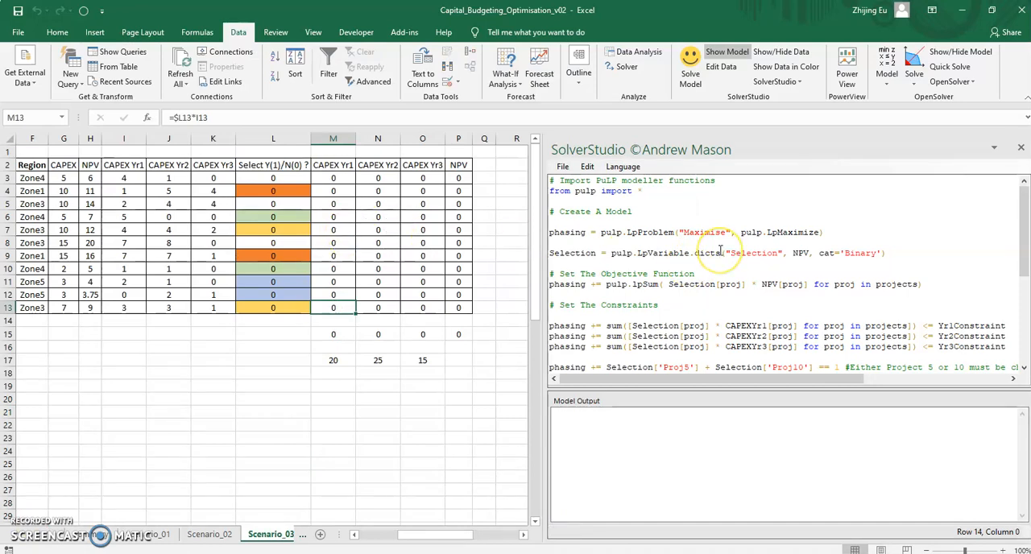
Solve the PuLP model from SolverStudio's File menu so the output lists objective 72.75 and project selections
scroll(down, 3)
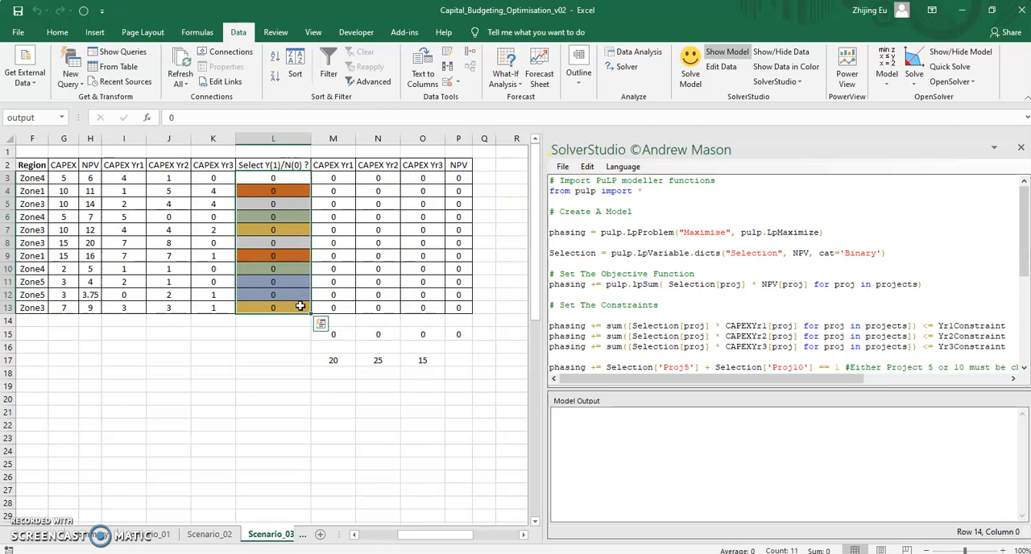
click(564, 168)
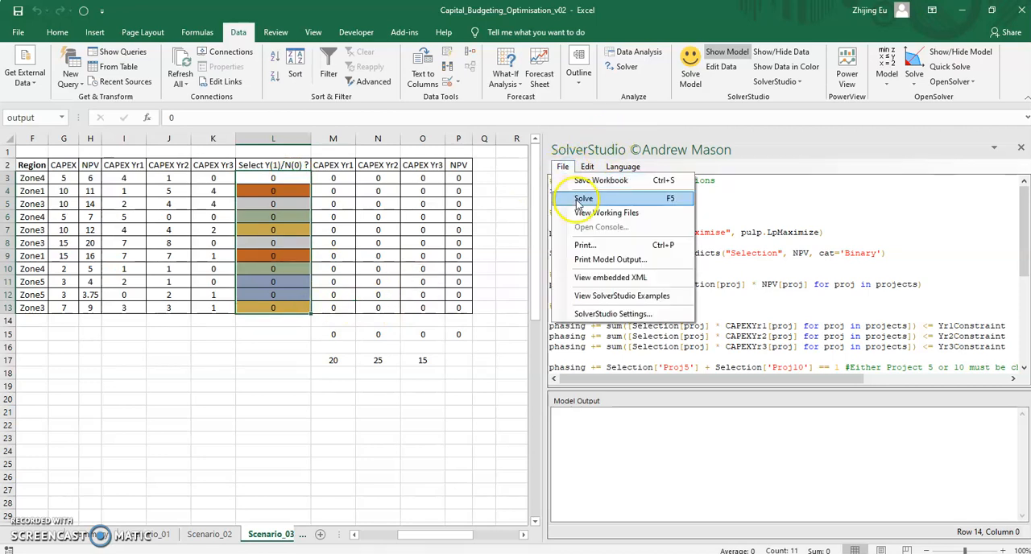
click(584, 198)
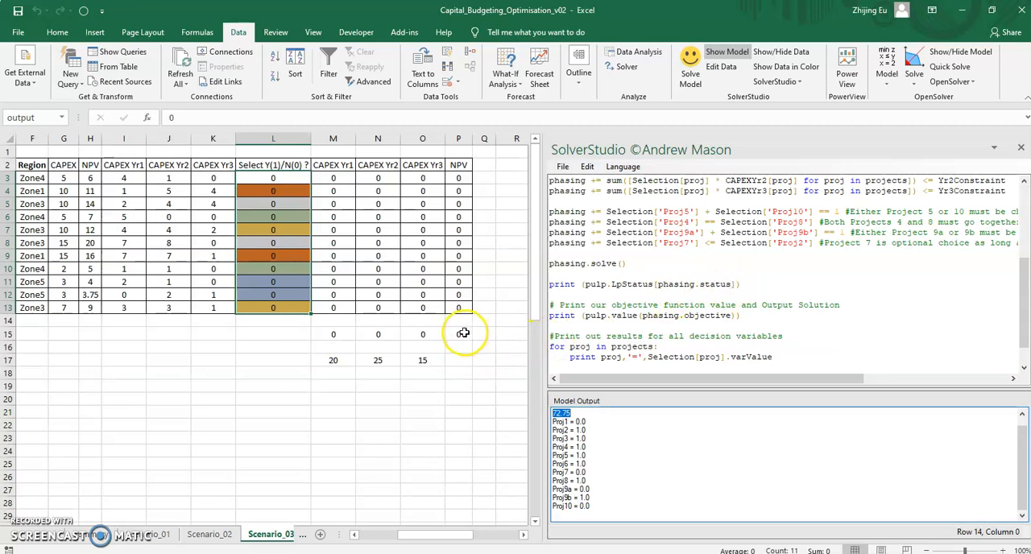
mouse_move(293, 212)
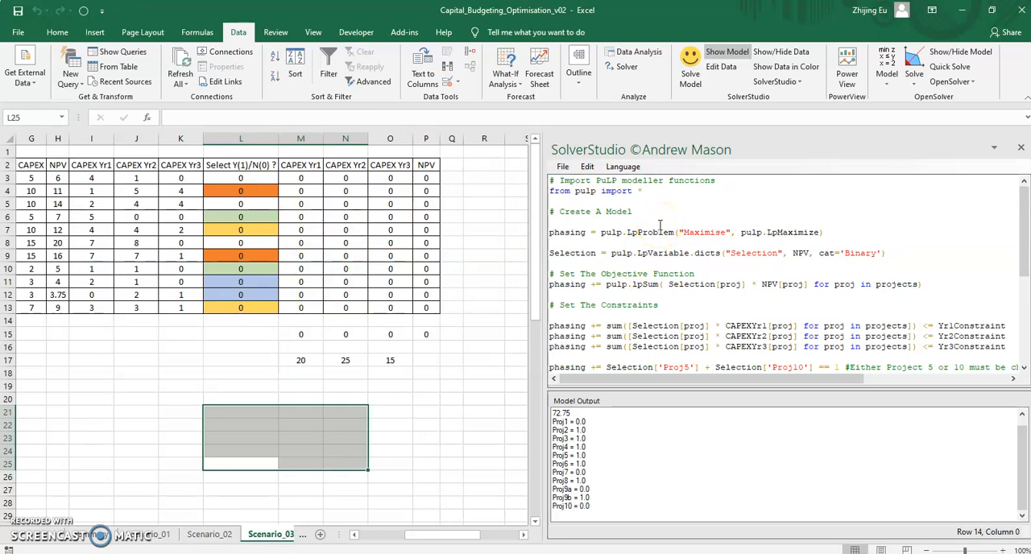
scroll(down, 3)
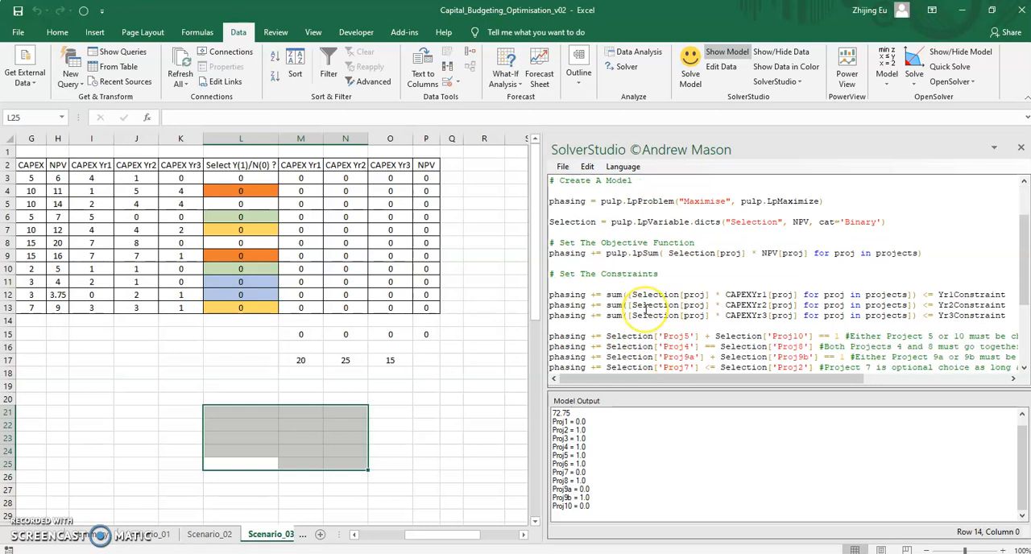
scroll(down, 3)
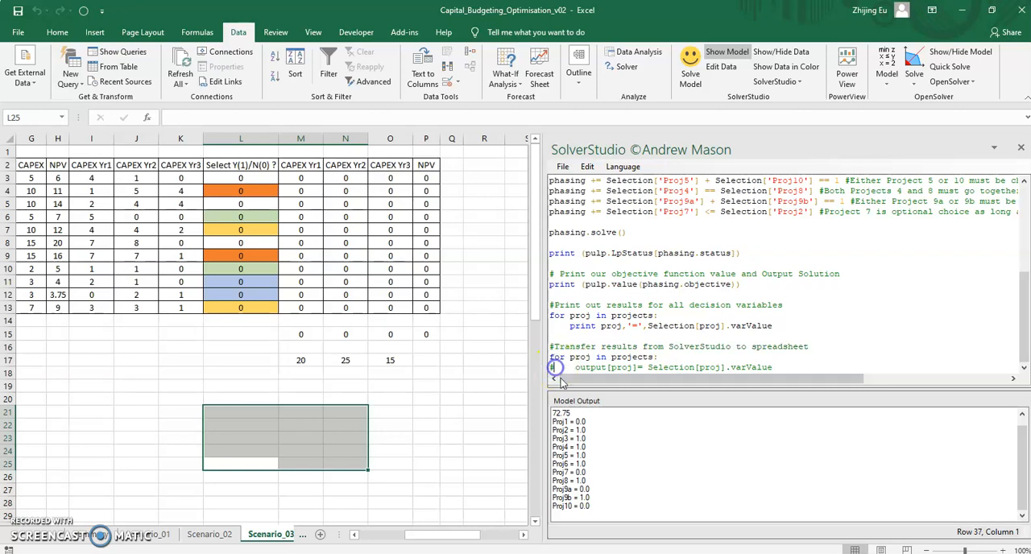
click(593, 367)
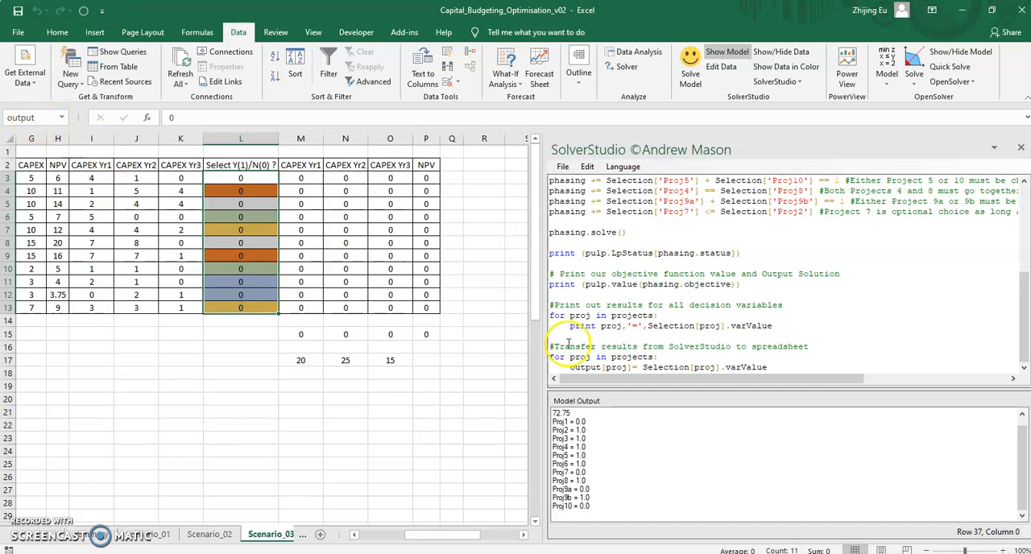
mouse_move(589, 361)
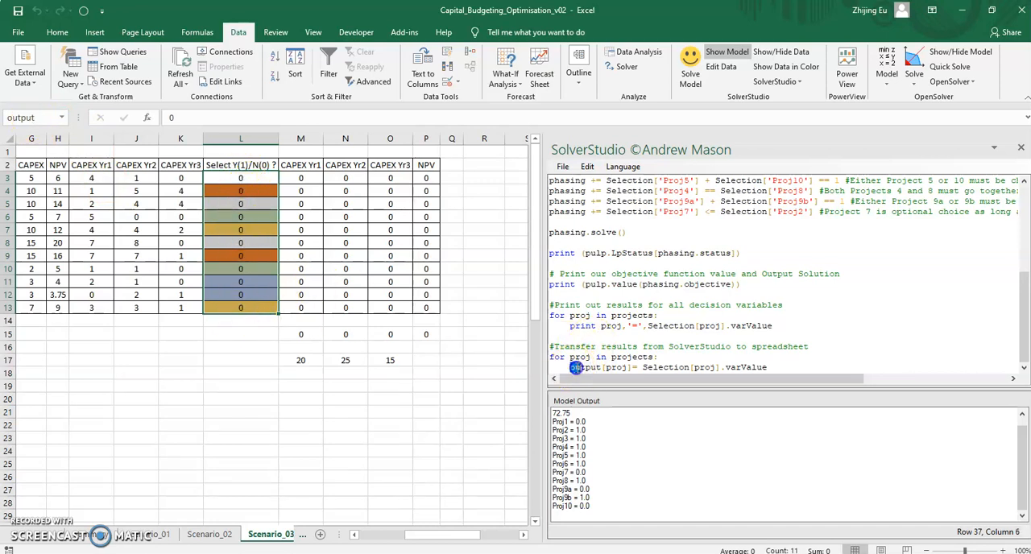
double_click(597, 368)
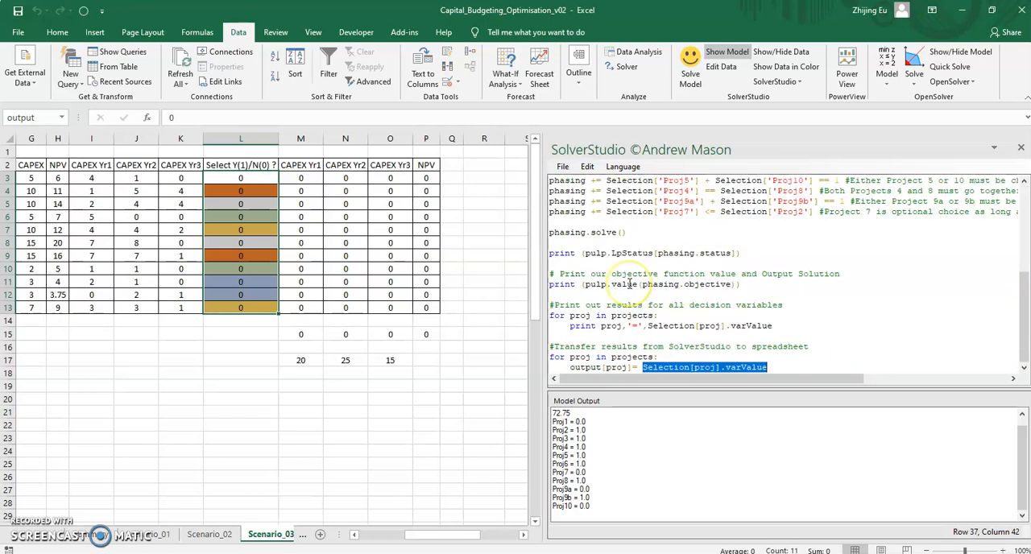
Solve again so the sheet receives 0/1 project selections and total NPV 72.75, then reopen the File menu
click(563, 167)
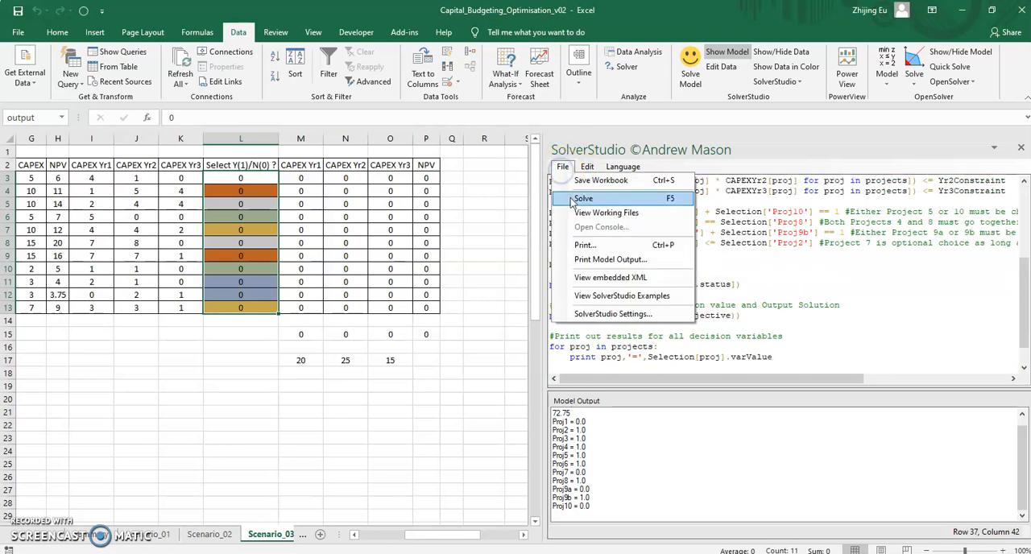
click(584, 198)
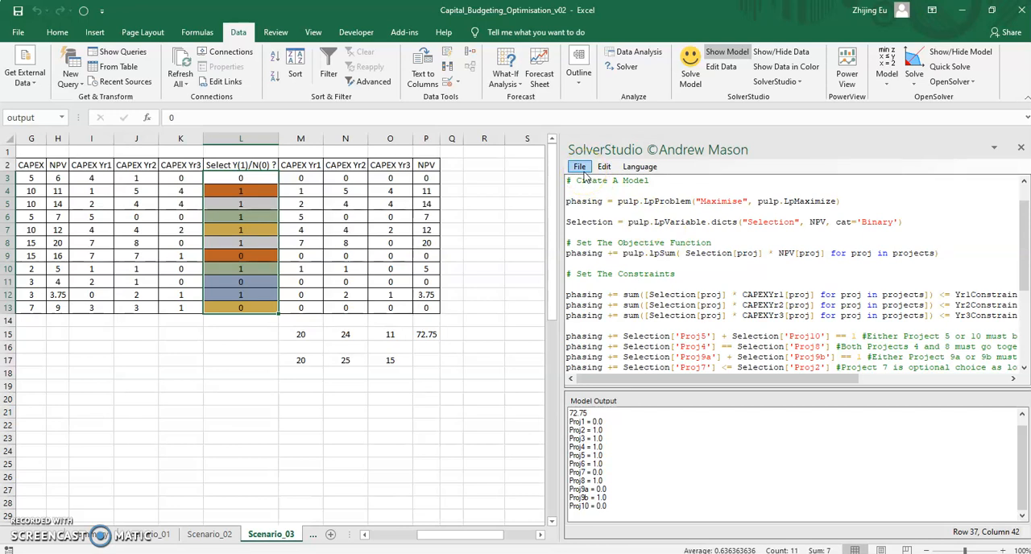
click(580, 168)
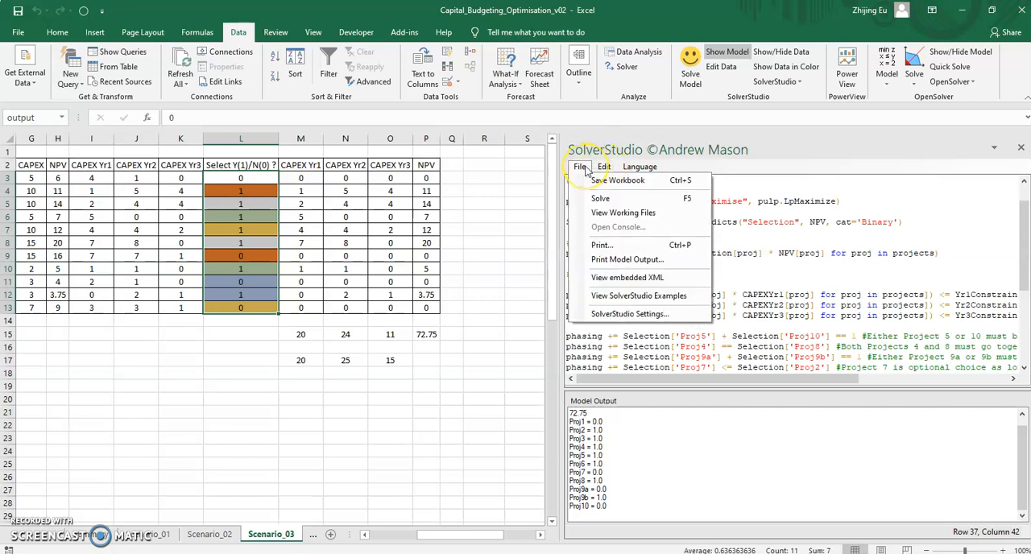
click(640, 167)
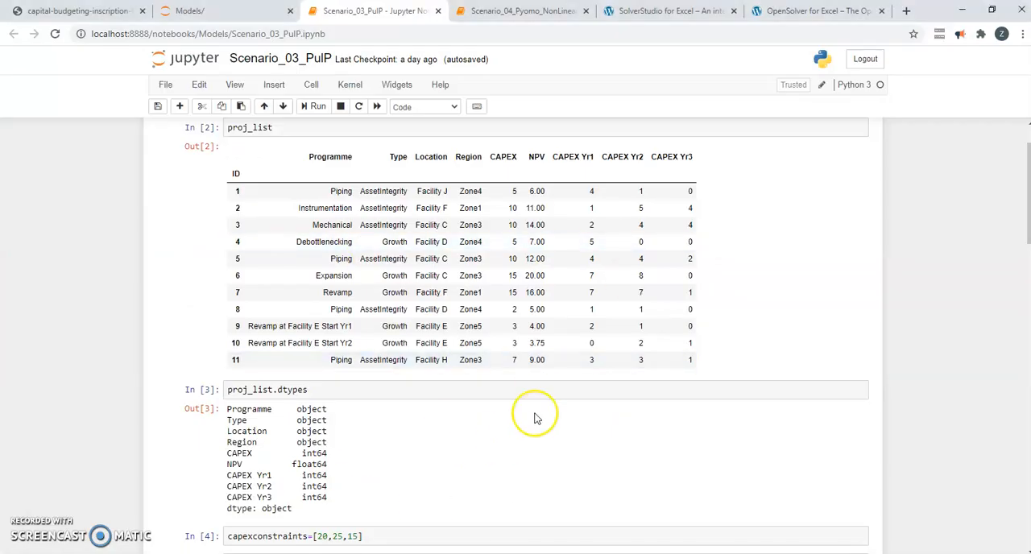
mouse_move(530, 487)
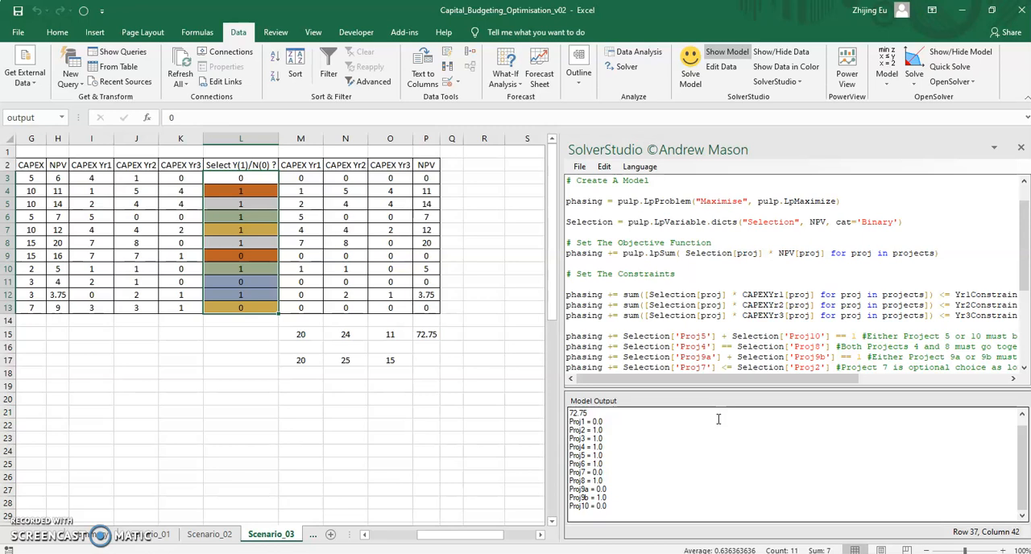
mouse_move(742, 89)
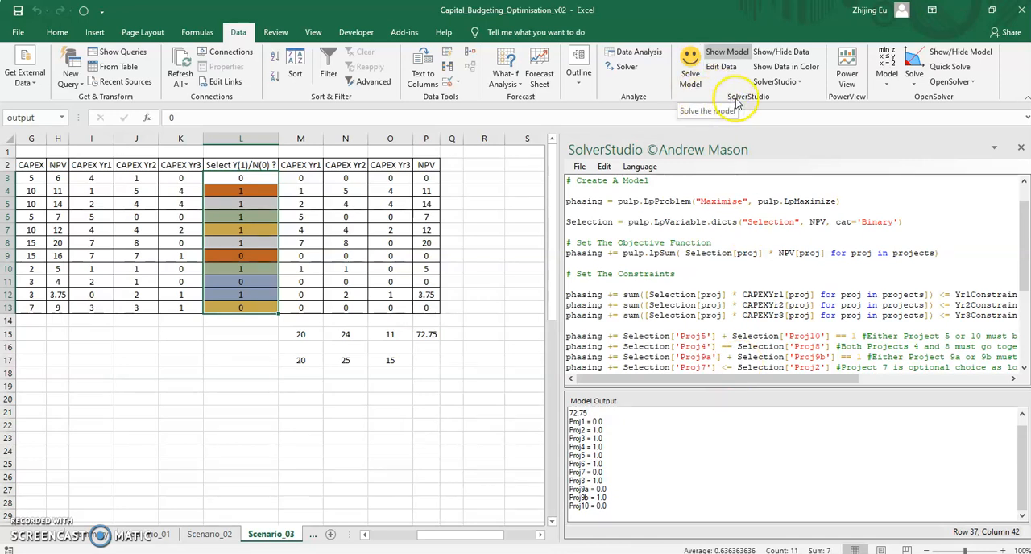
mouse_move(912, 105)
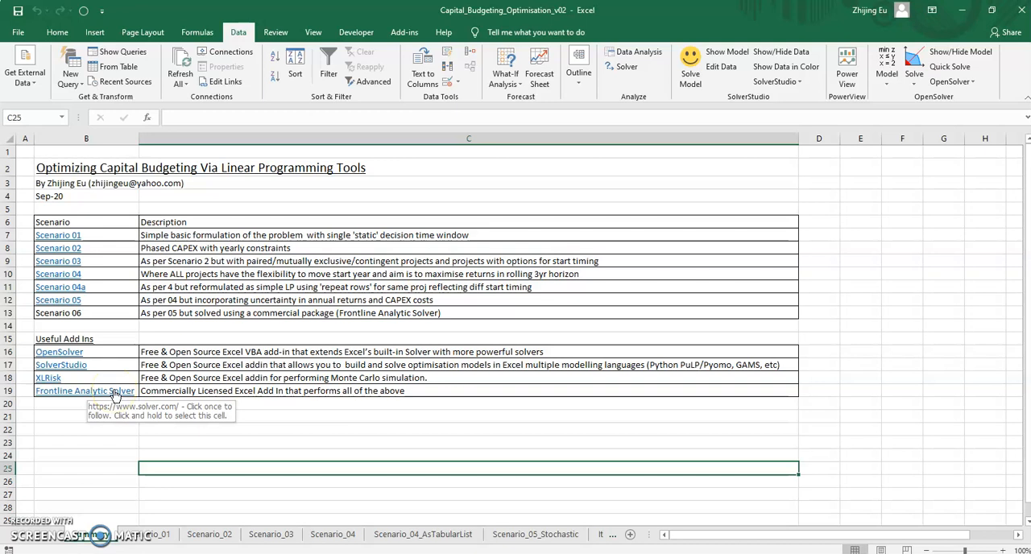
mouse_move(48, 524)
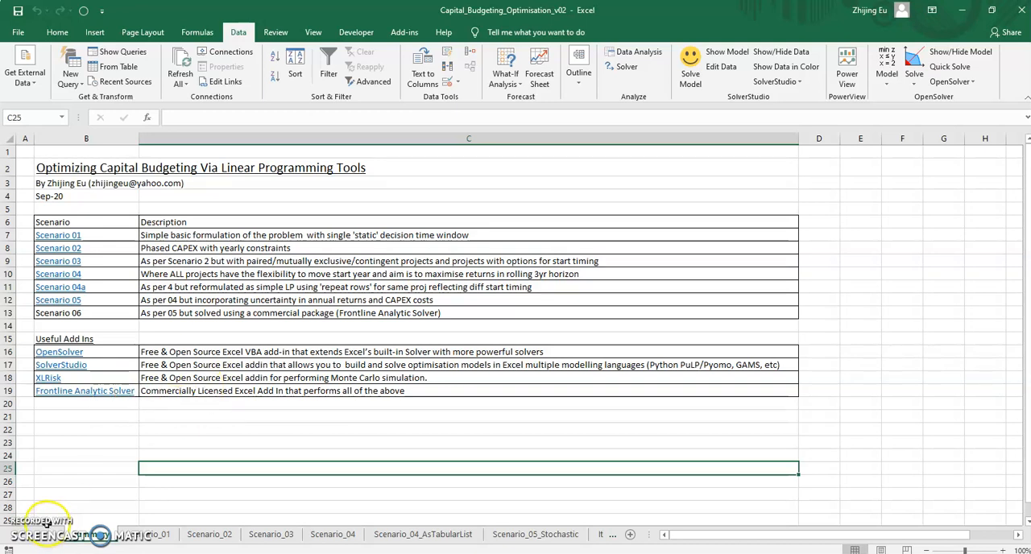
mouse_move(40, 528)
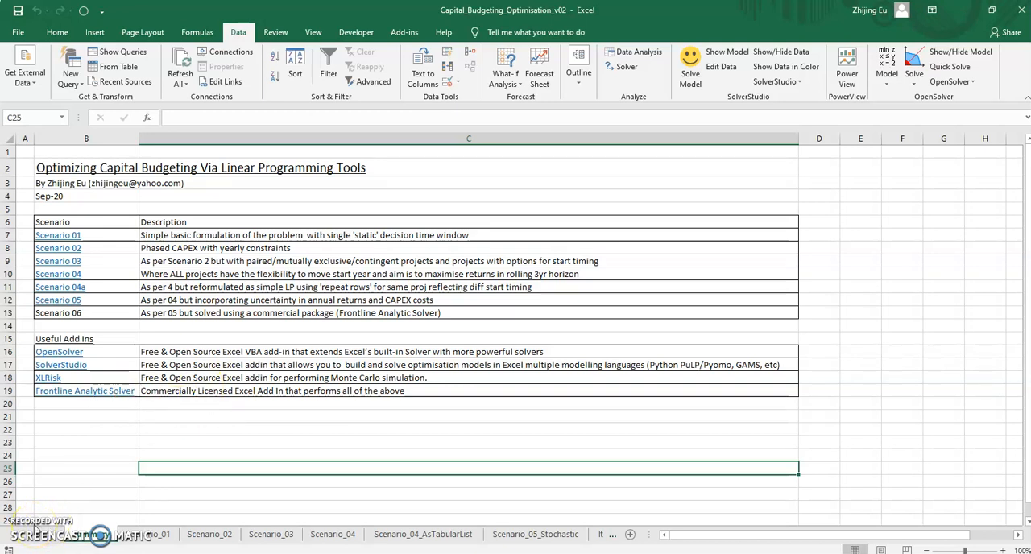